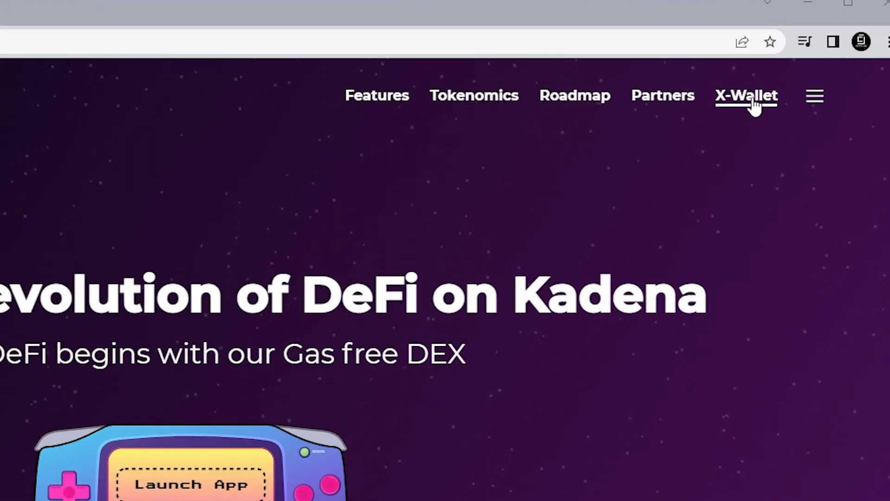
Open the X-Wallet site from the Kaddex navigation bar to reach its download options.
click(747, 95)
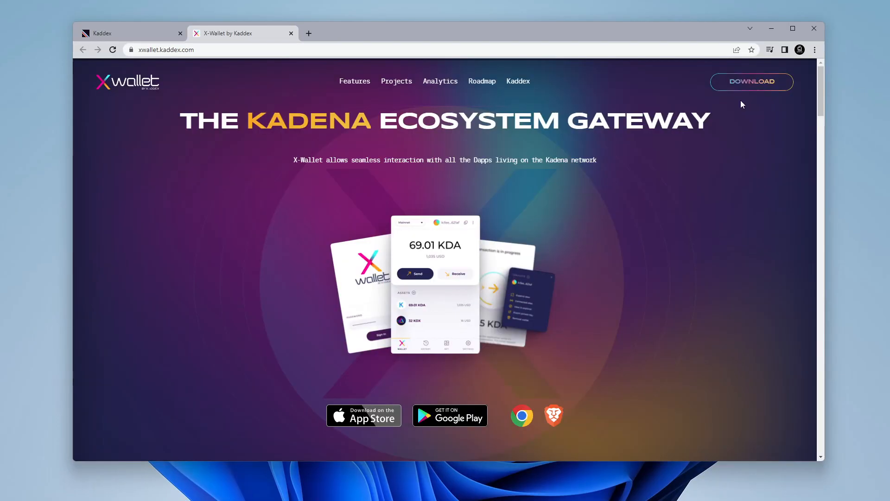
mouse_move(353, 385)
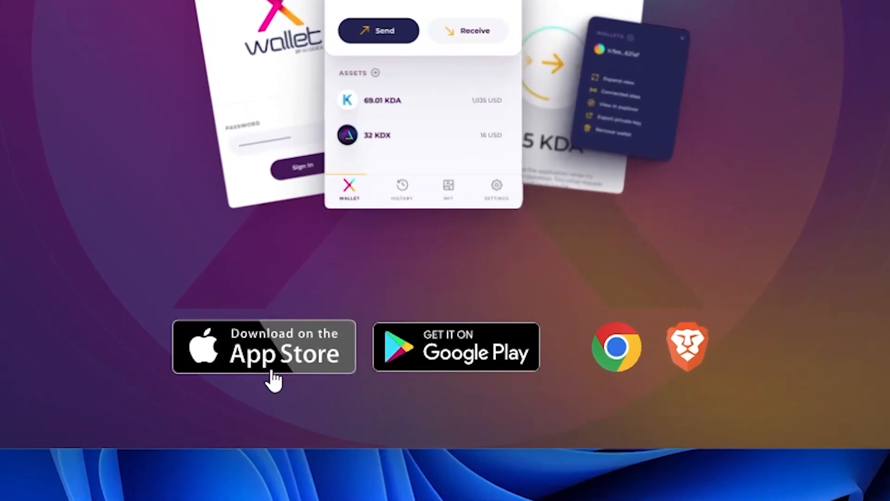
mouse_move(632, 387)
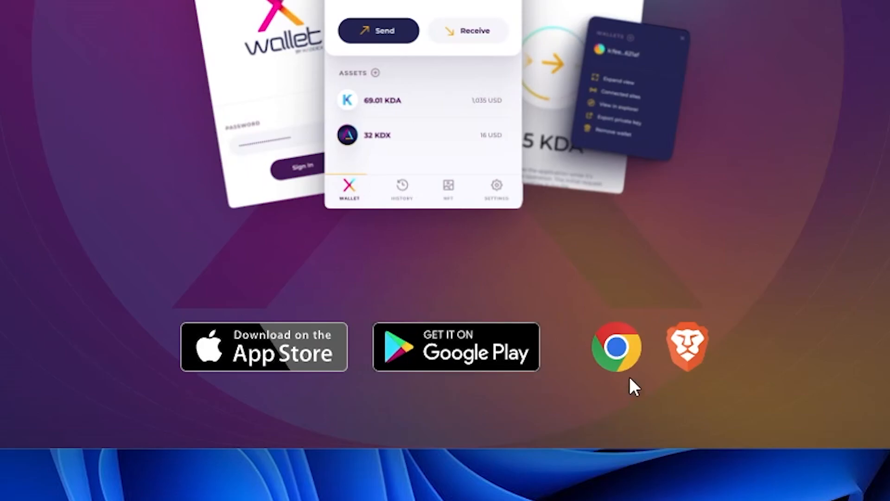
mouse_move(744, 400)
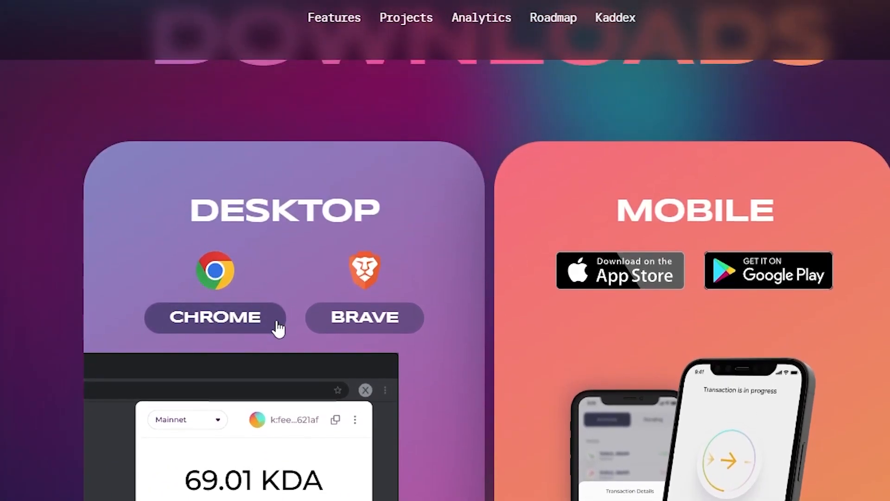
Pick the Chrome download and add the X-Wallet extension from the Chrome Web Store.
click(214, 317)
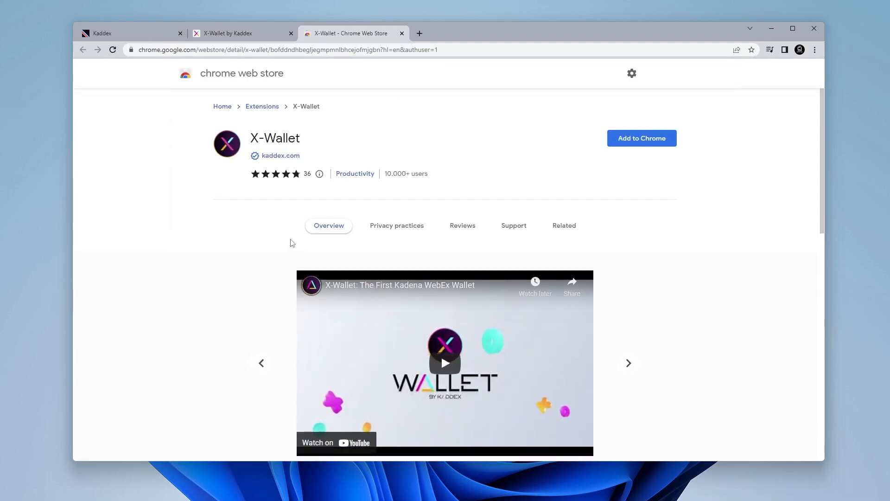
click(641, 139)
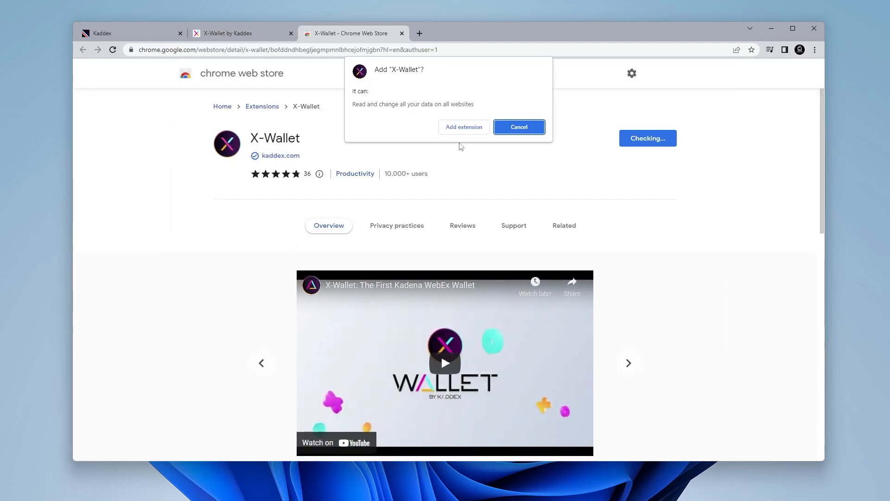
click(463, 127)
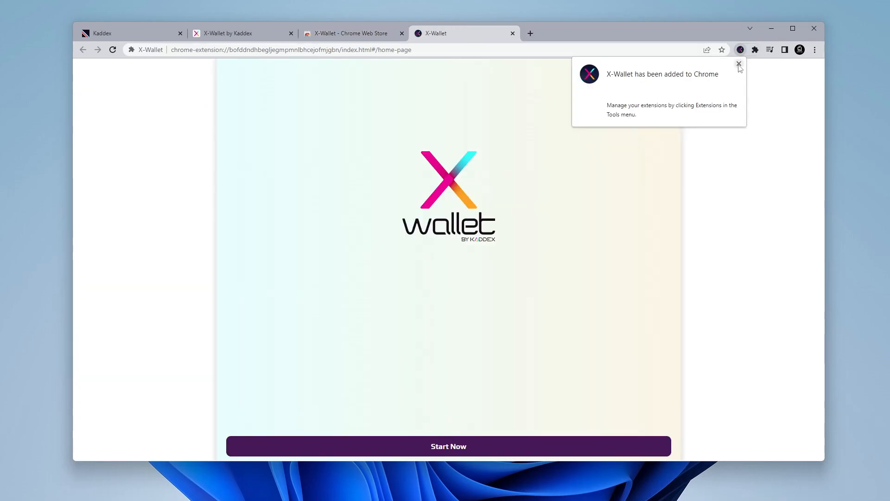
Dismiss the install notice, start setup, pass the privacy promises, and scroll the Terms of Use.
click(754, 50)
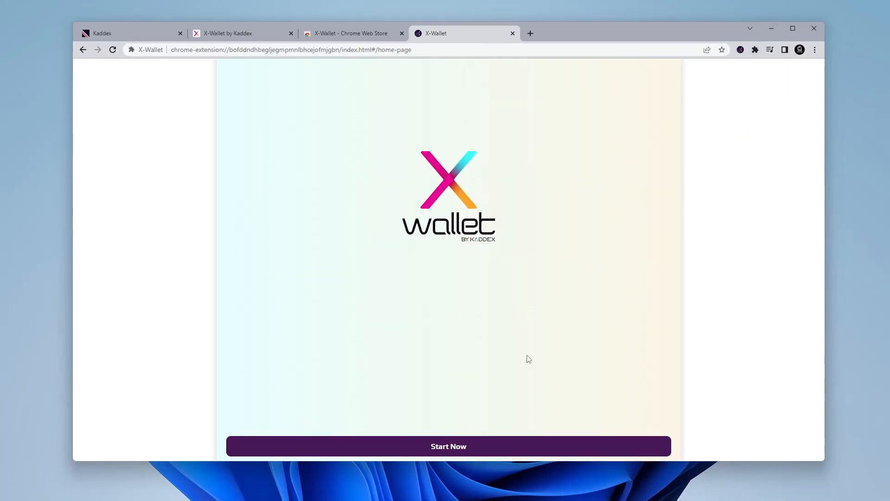
click(447, 446)
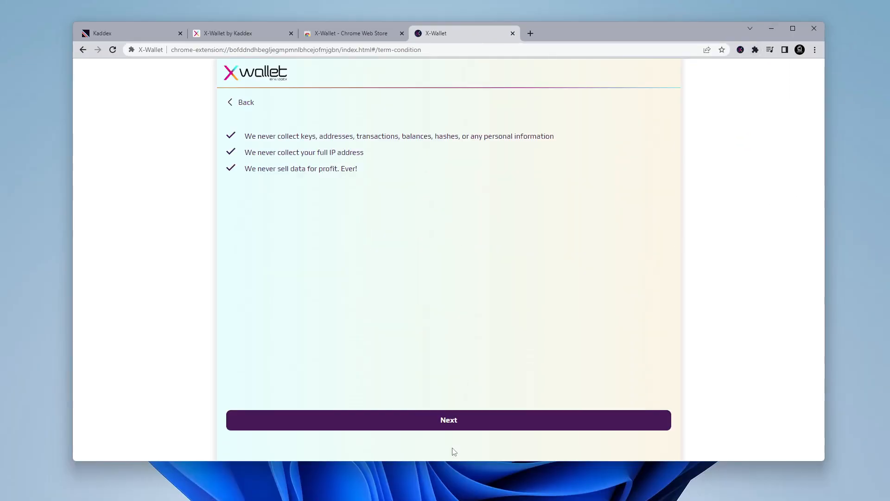
mouse_move(448, 384)
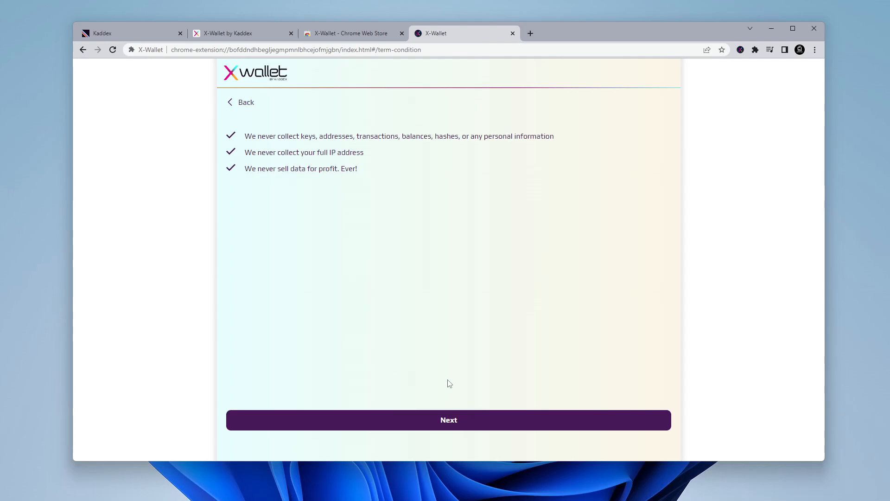
click(448, 420)
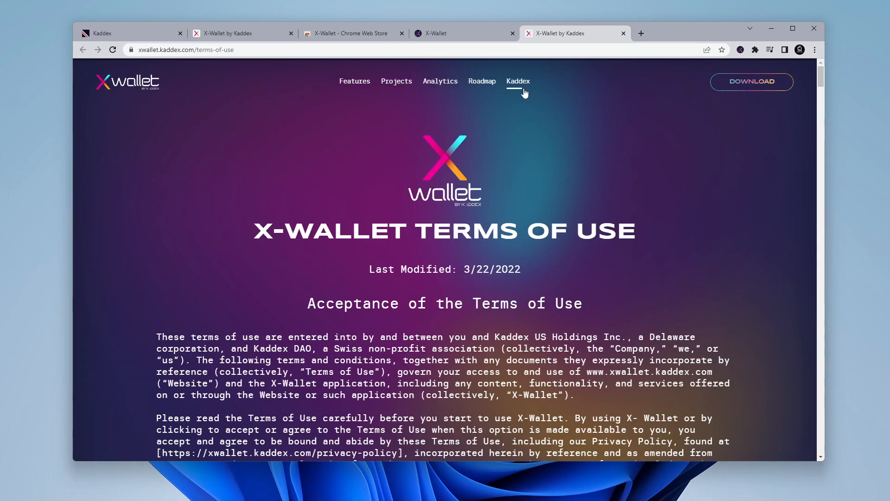
scroll(down, 3)
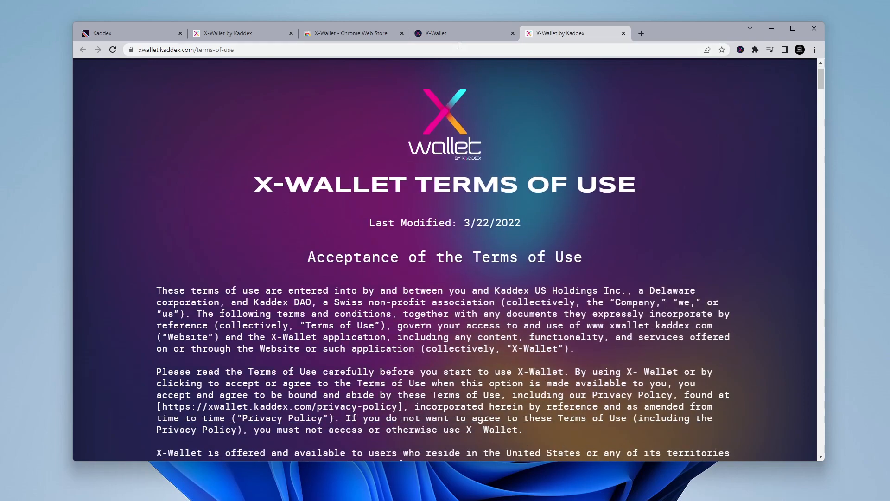
Back in X-Wallet, accept the terms, choose Create New Wallet, and create the password.
click(460, 33)
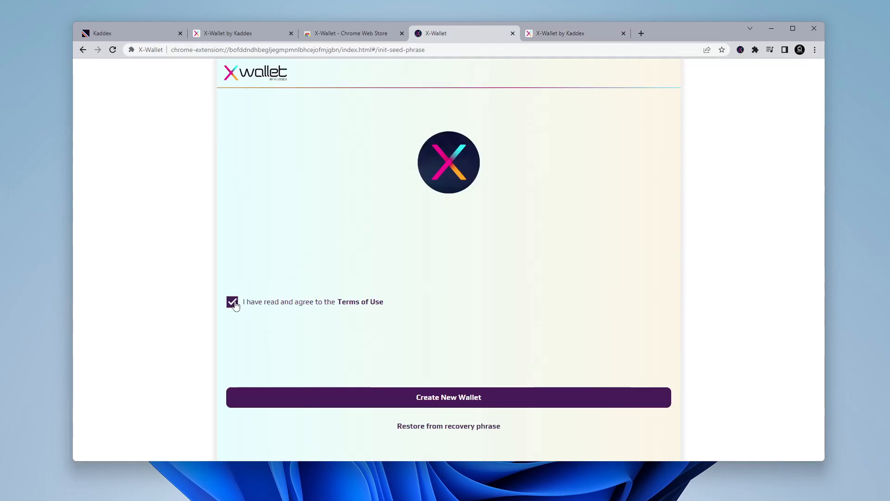
mouse_move(462, 400)
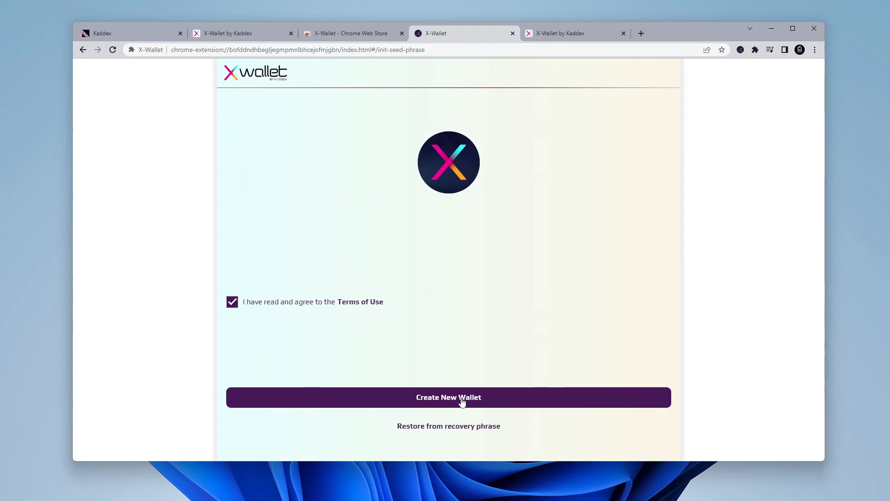
click(448, 396)
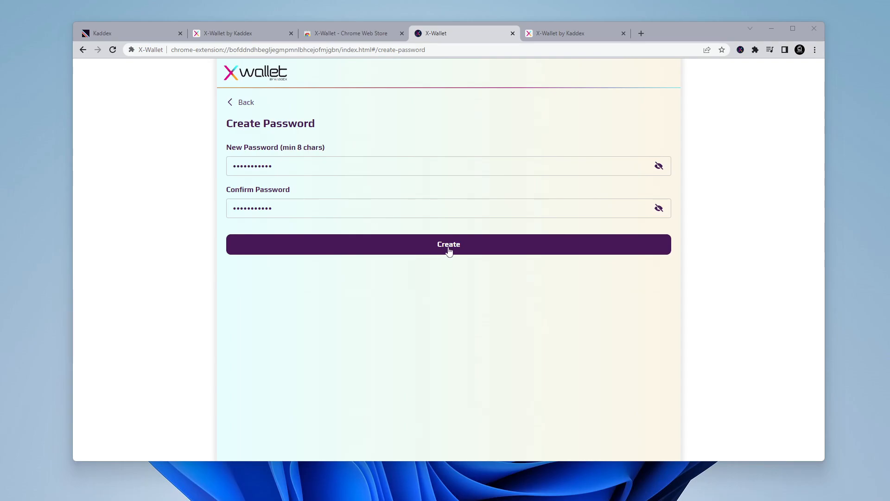
click(448, 245)
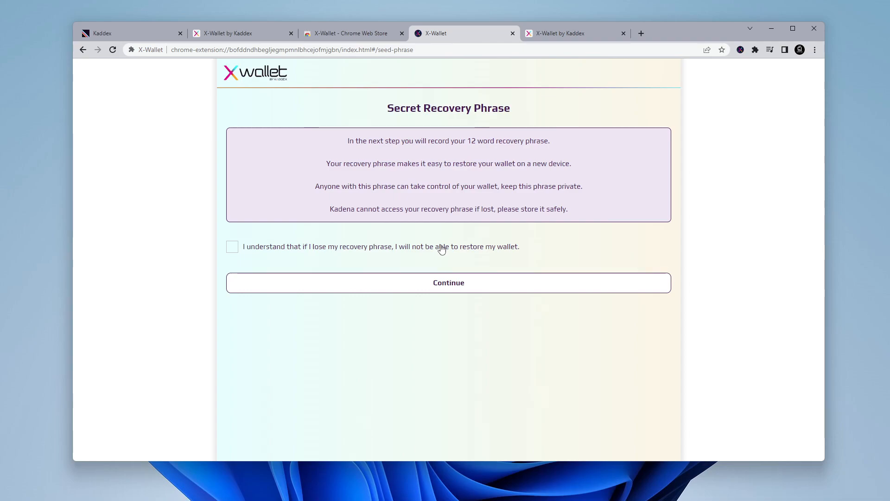
mouse_move(405, 250)
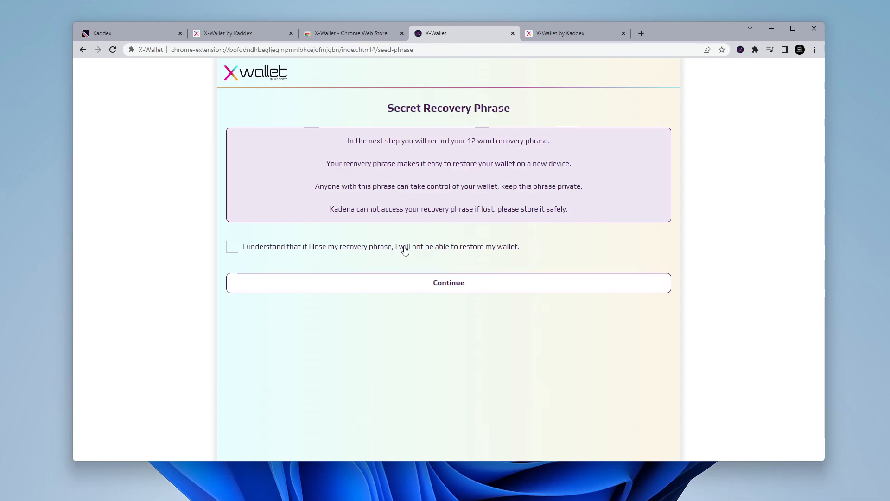
Acknowledge the warning, reveal the 12-word phrase, download it, and continue to verification.
click(232, 246)
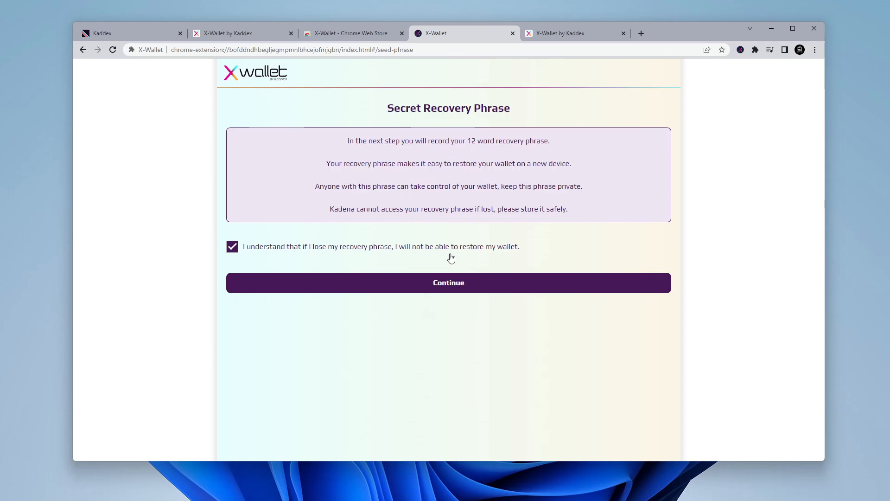
click(448, 283)
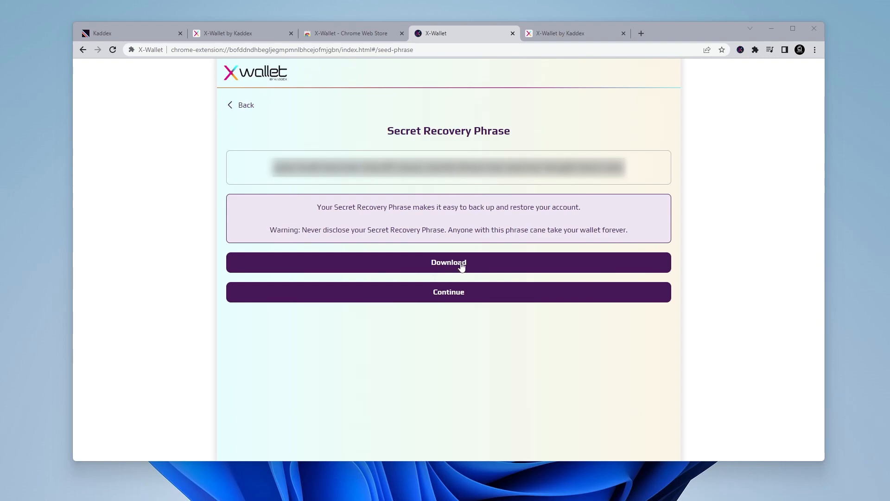
click(448, 261)
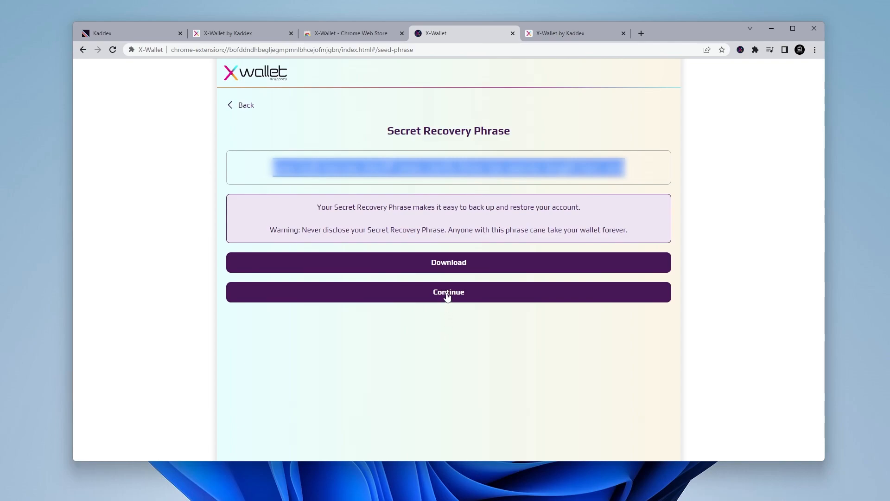
click(448, 292)
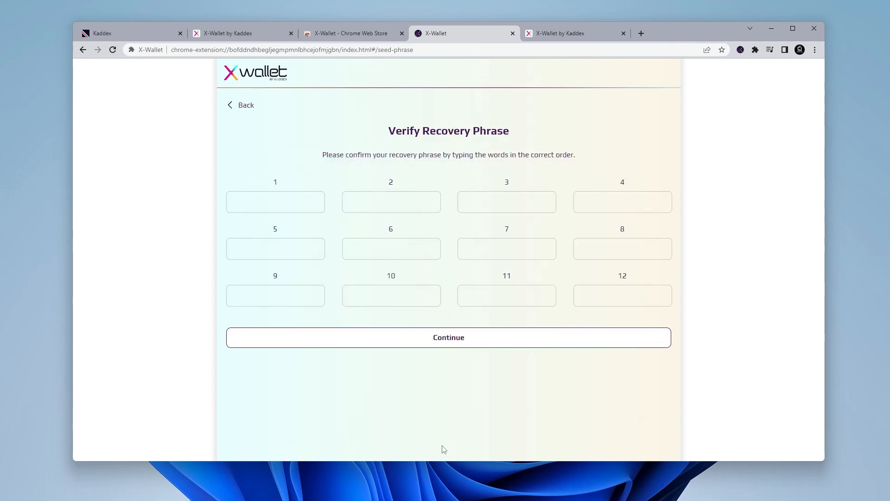
Enter the 12 recovery words in order and submit them.
click(275, 202)
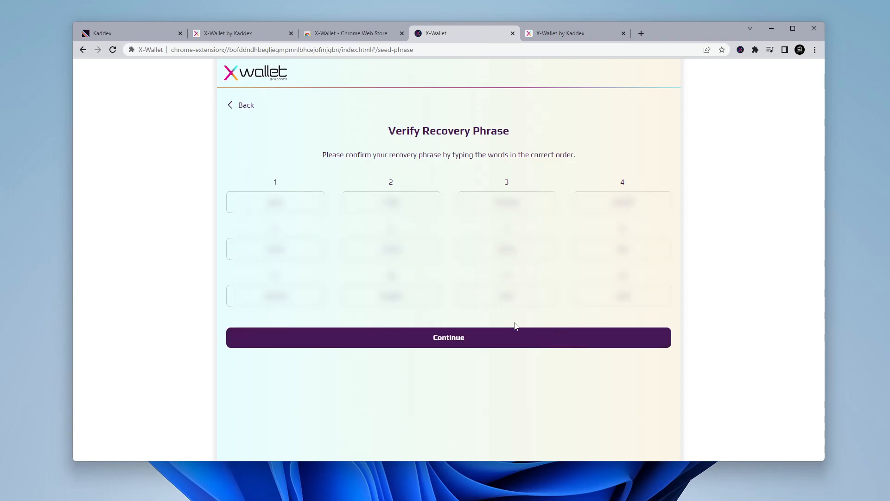
click(448, 336)
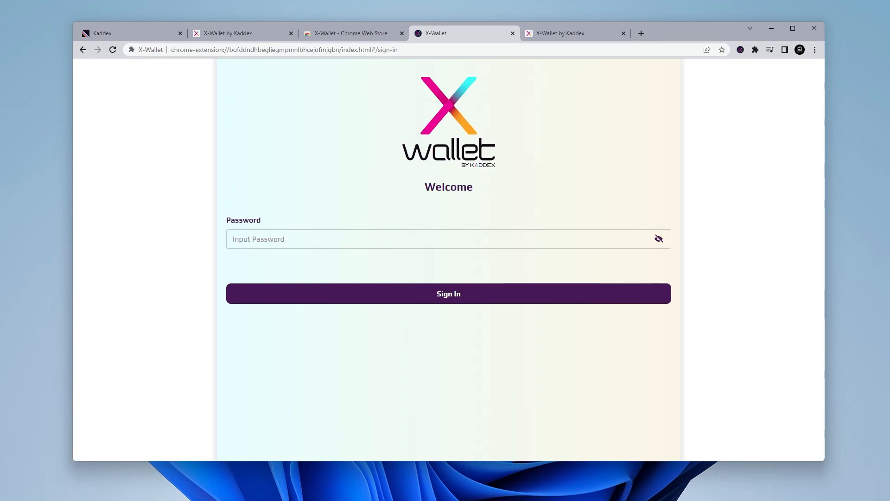
Sign in with the wallet password and preview the dashboard in the toolbar popup.
click(448, 294)
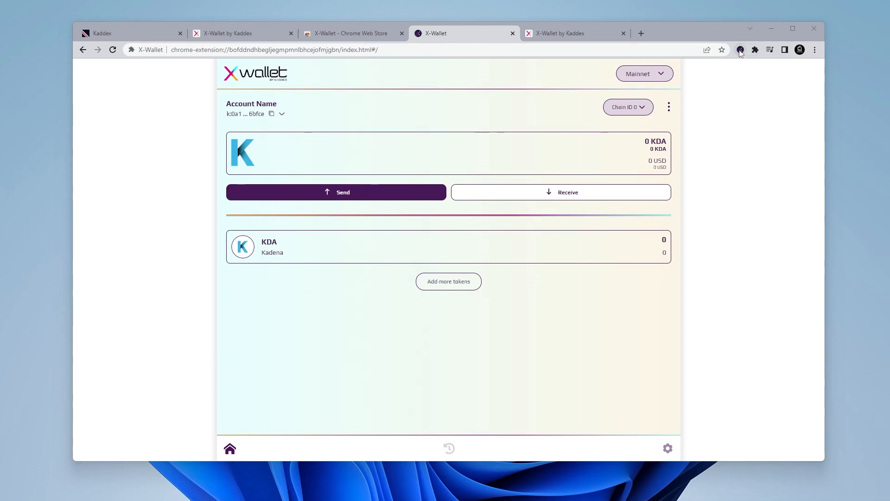
click(740, 50)
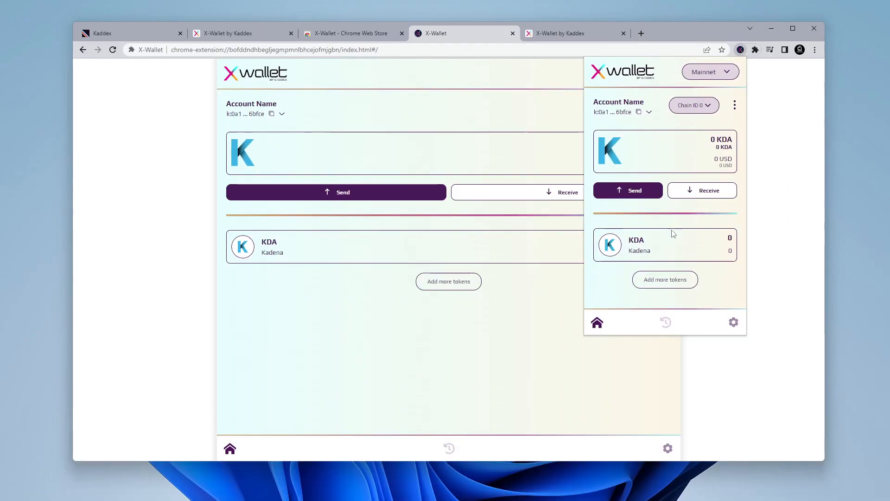
mouse_move(392, 326)
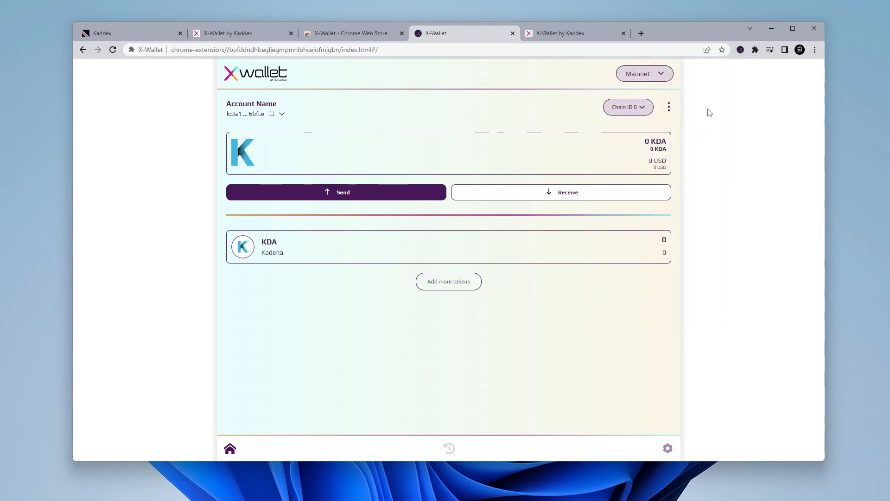
mouse_move(628, 107)
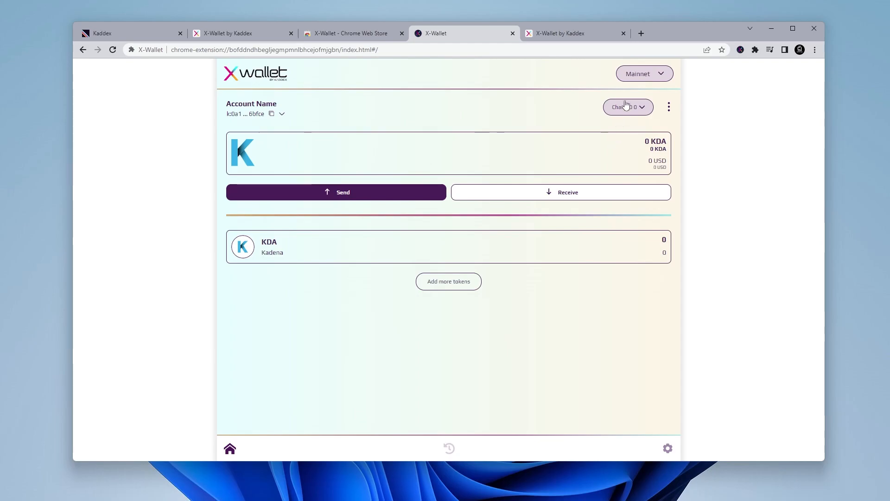
click(644, 73)
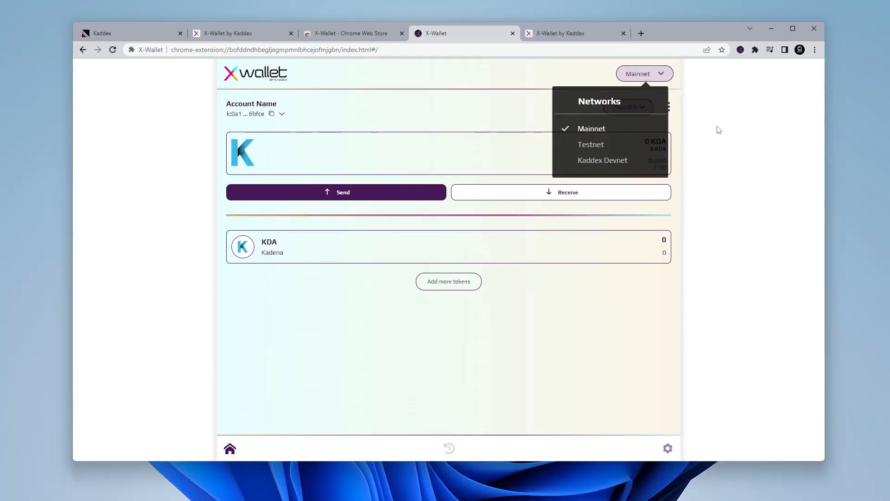
click(644, 73)
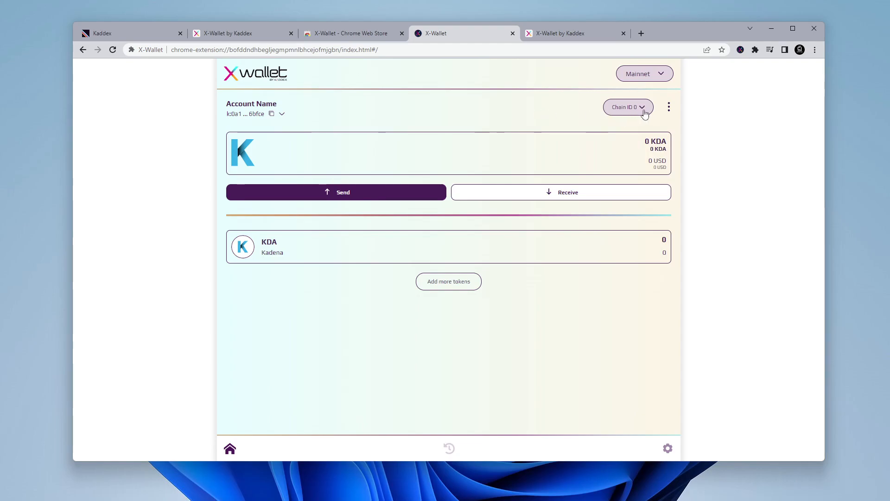
click(627, 107)
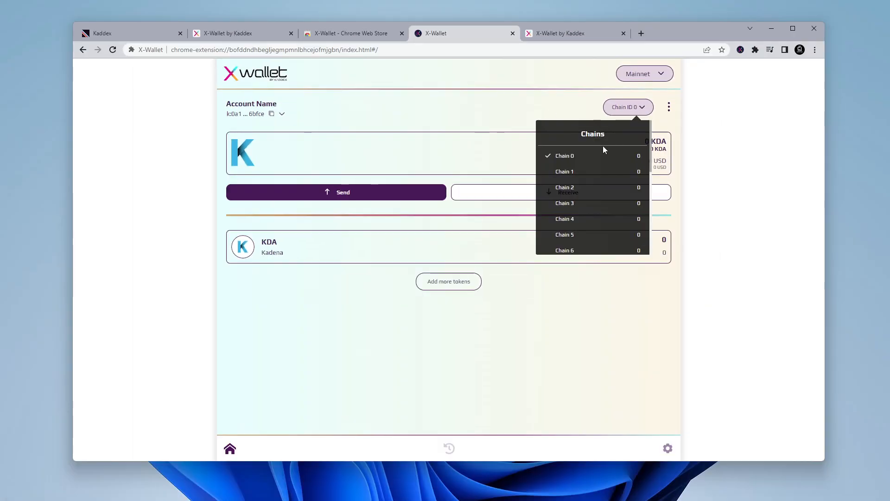
scroll(down, 3)
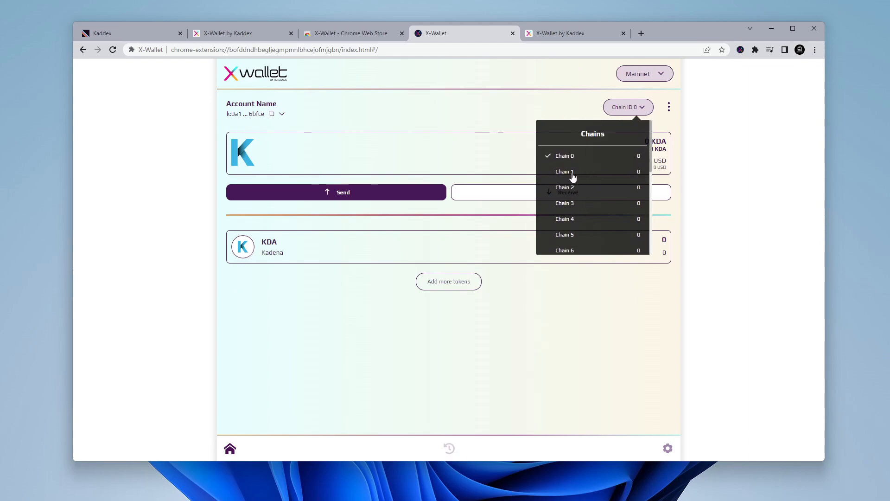
mouse_move(518, 112)
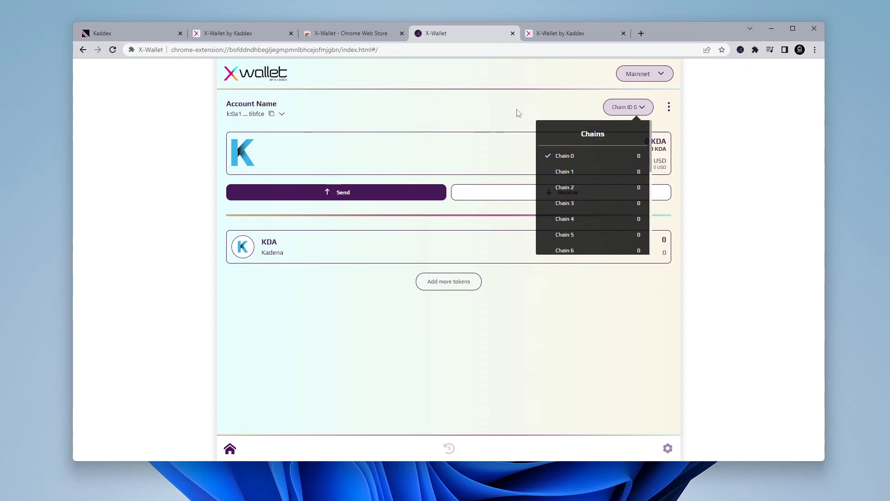
click(516, 111)
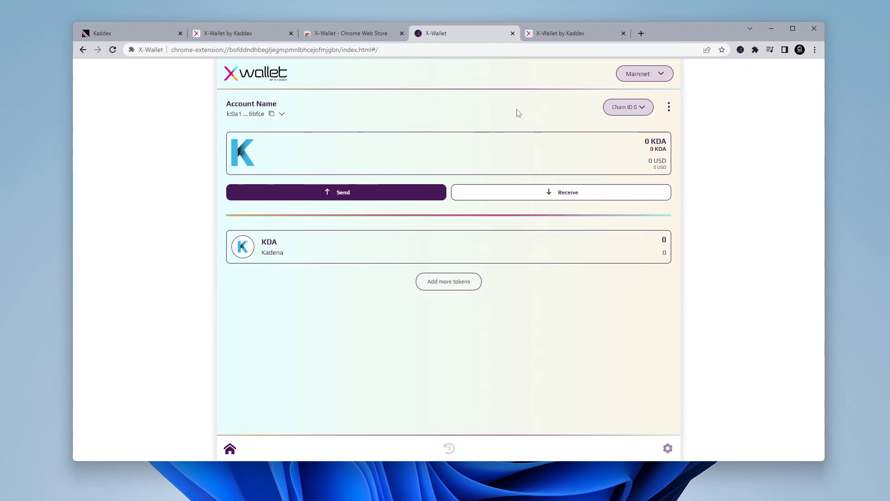
mouse_move(589, 176)
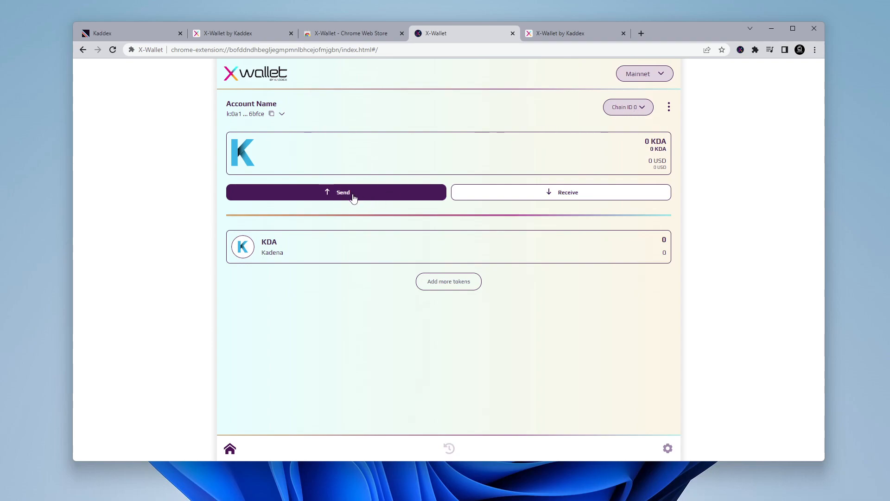
click(336, 192)
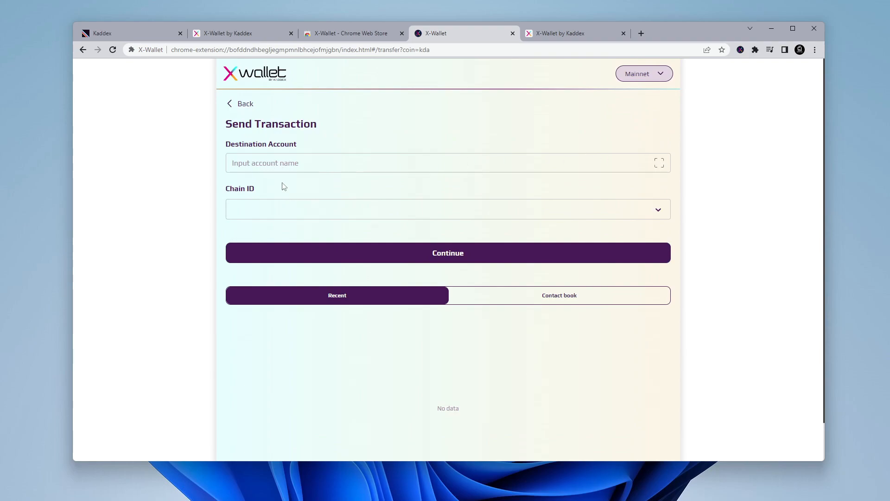
click(447, 209)
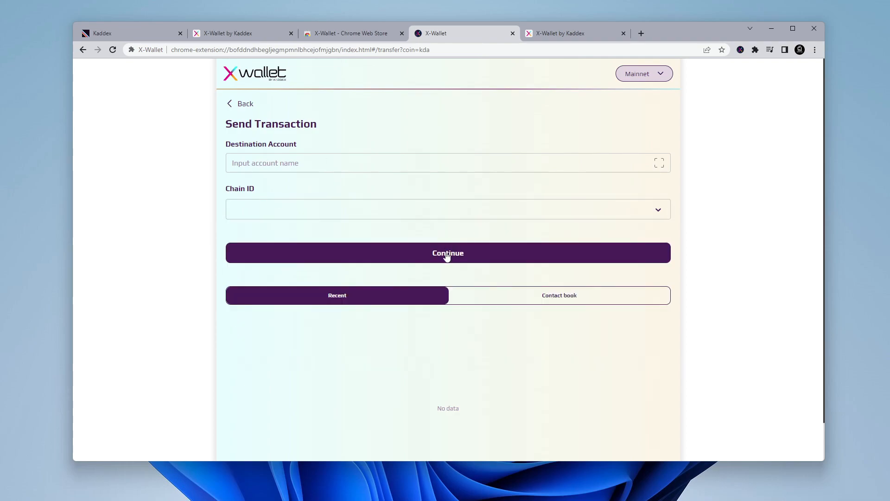
mouse_move(245, 104)
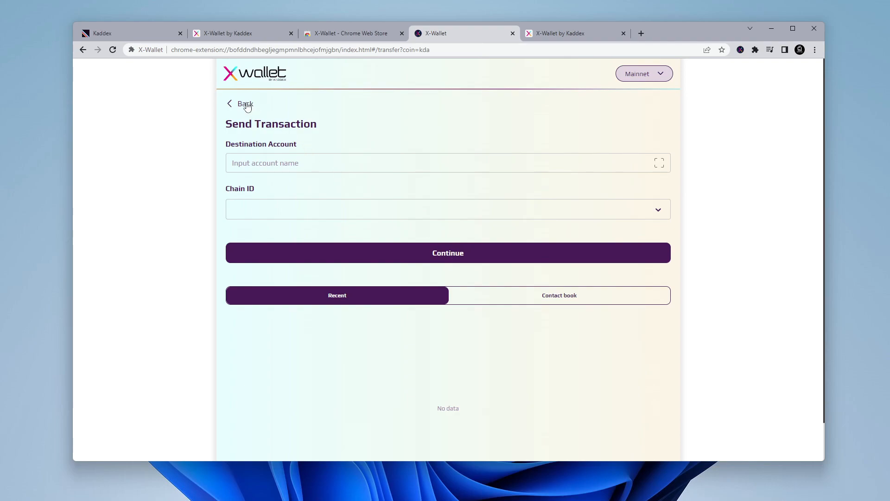
click(238, 104)
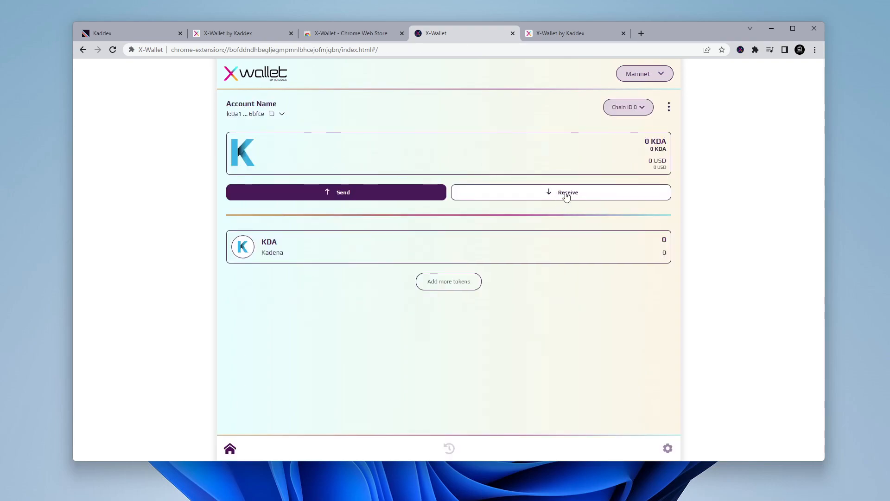
View receiving details, switch to Chain 1, and copy the account name.
click(561, 192)
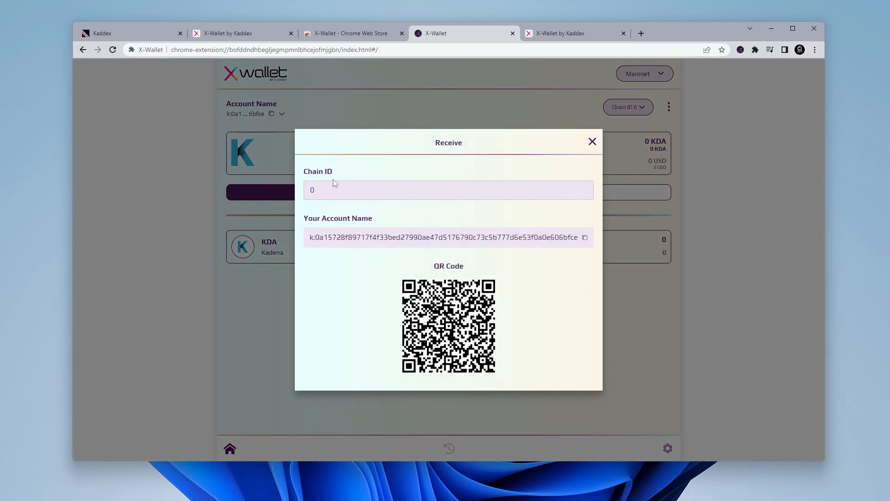
mouse_move(654, 111)
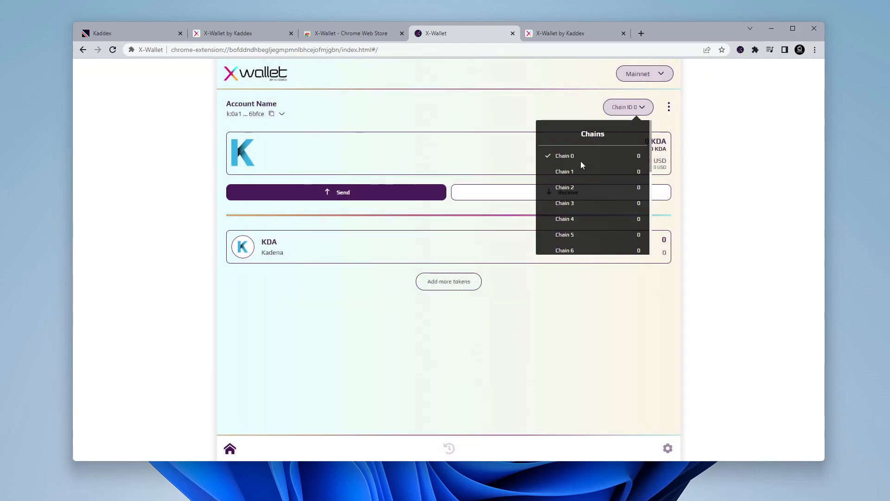
click(564, 171)
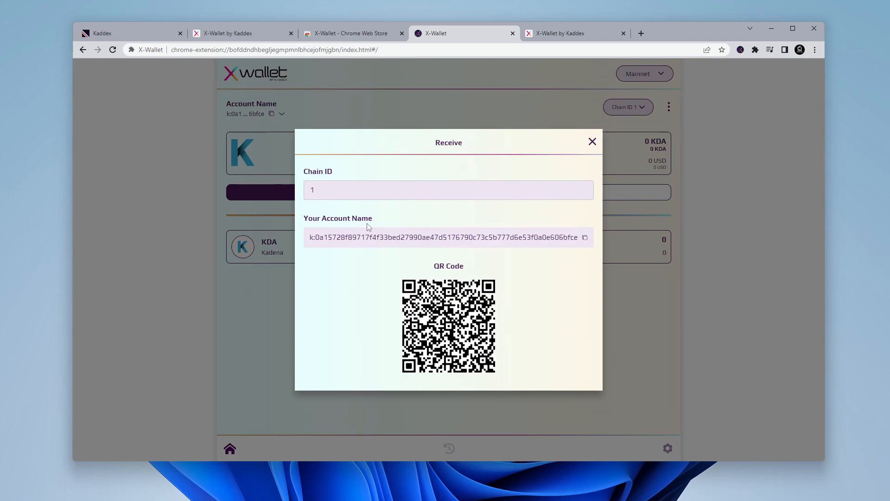
mouse_move(315, 247)
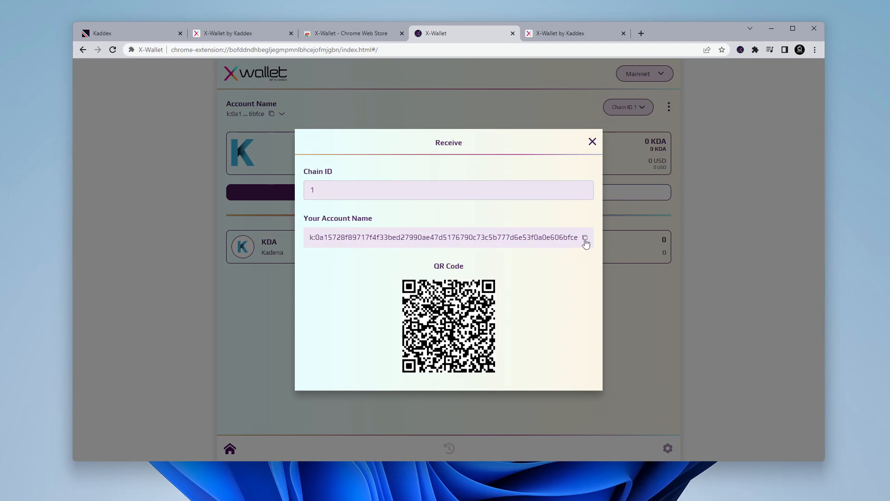
click(585, 238)
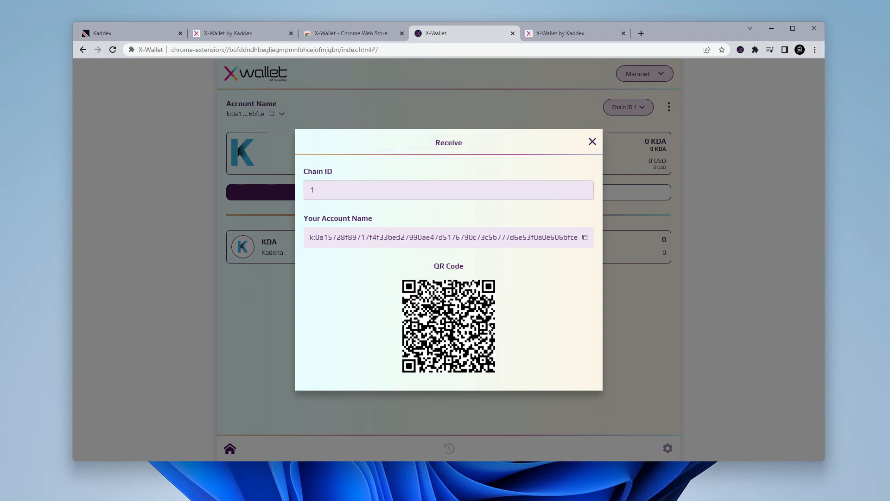
click(592, 142)
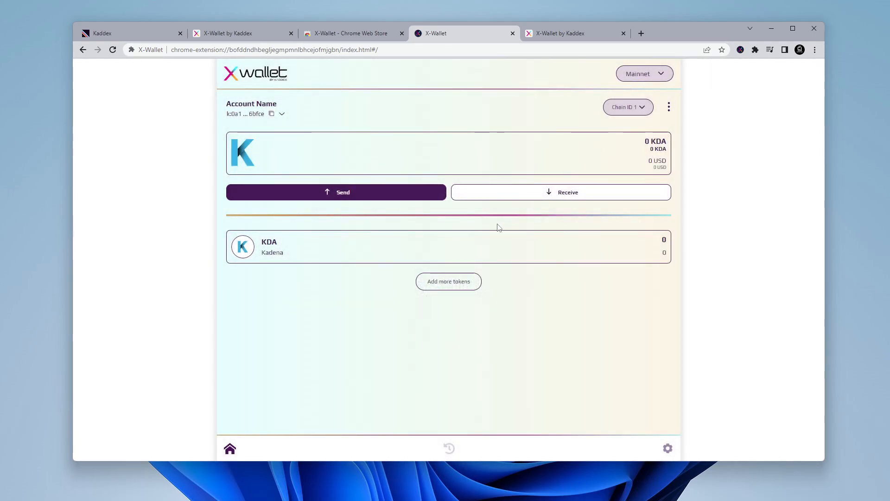
mouse_move(457, 295)
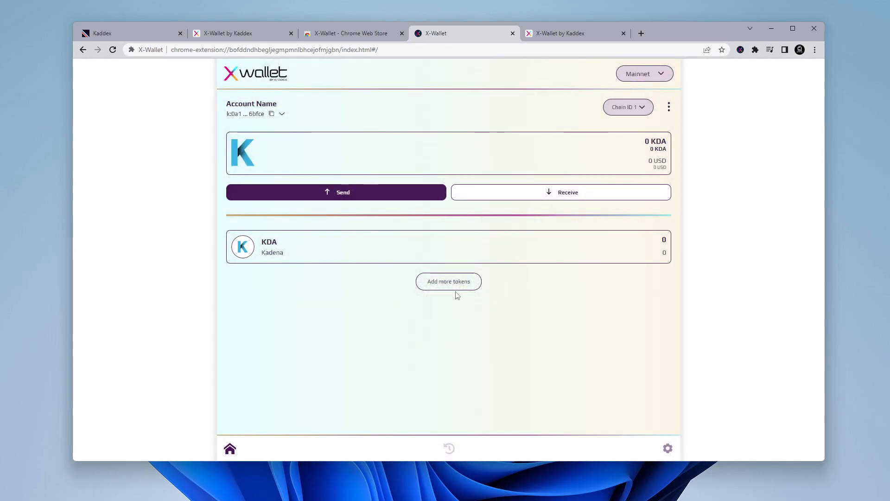
Open Import Tokens via 'Add more tokens' below the KDA token.
click(448, 281)
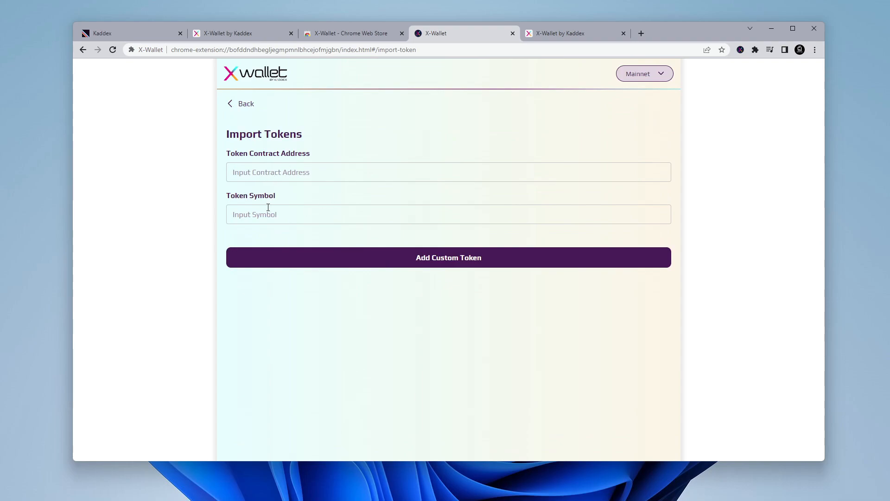
mouse_move(402, 262)
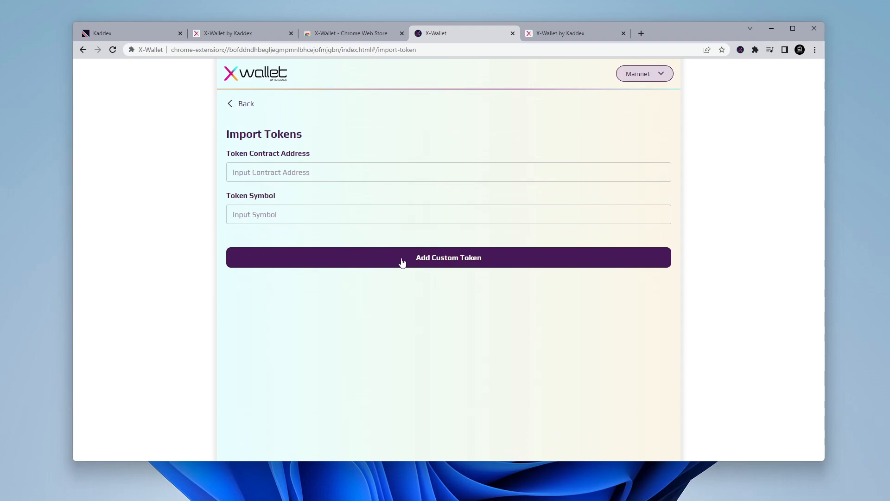
mouse_move(246, 104)
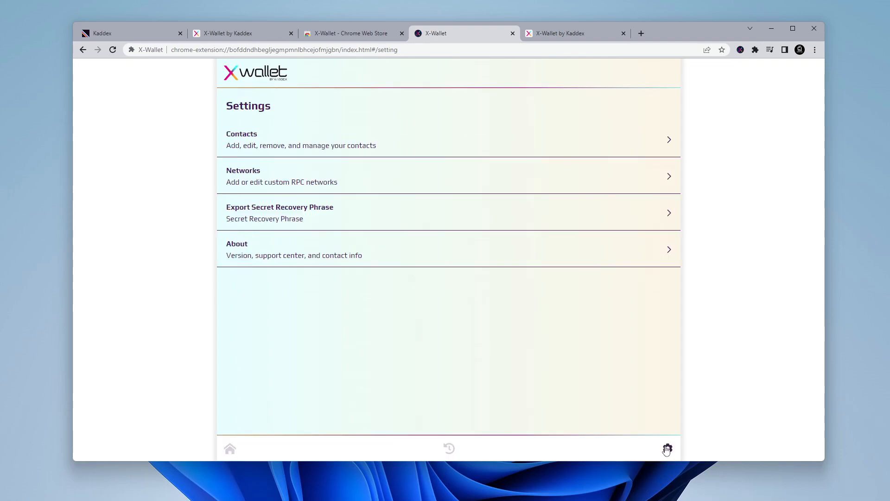
mouse_move(306, 140)
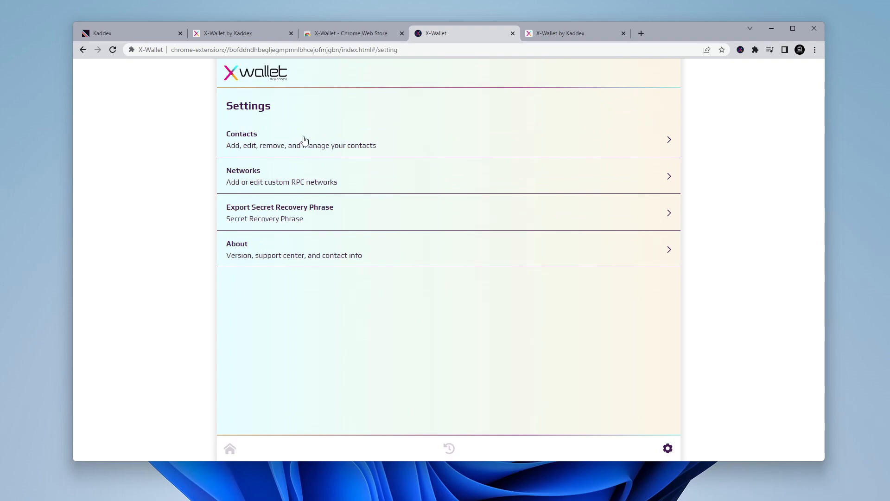
mouse_move(384, 199)
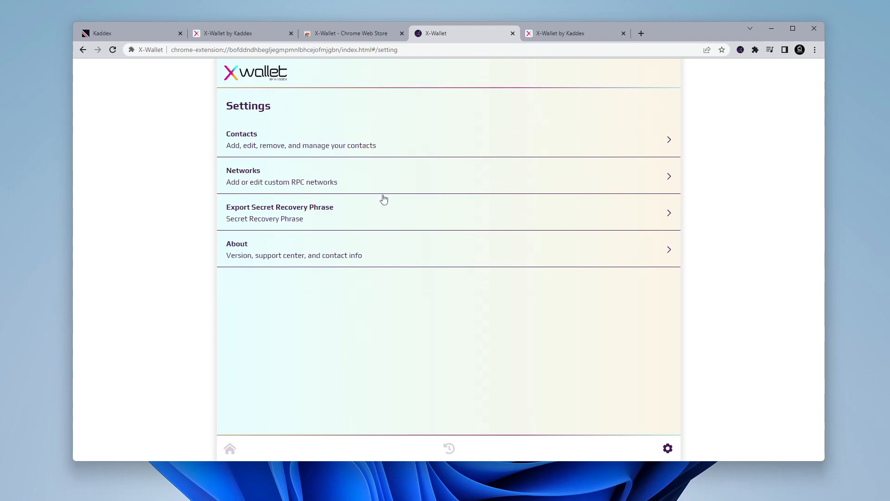
mouse_move(339, 222)
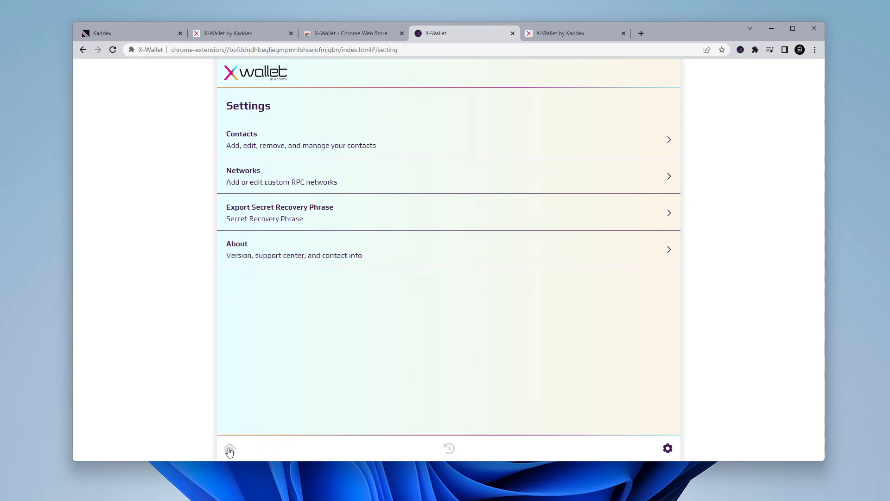
After viewing Contacts, Networks, Export Phrase and About, return to the Chain 1 dashboard.
click(230, 448)
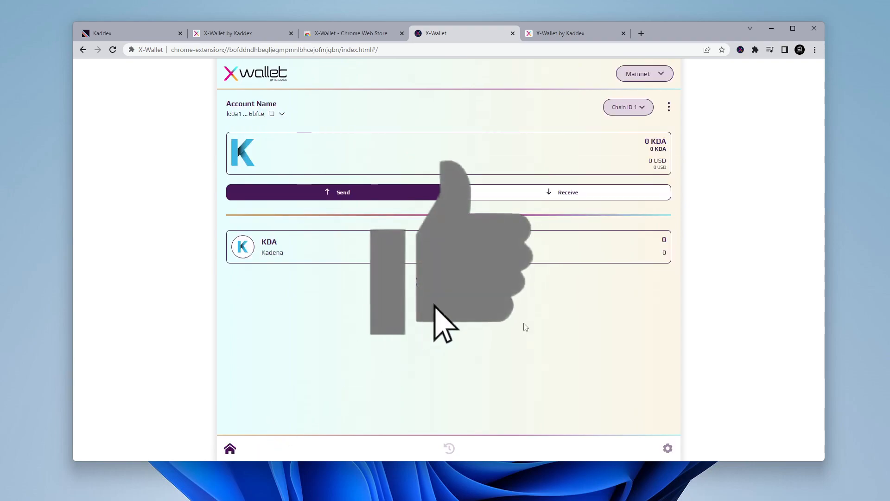